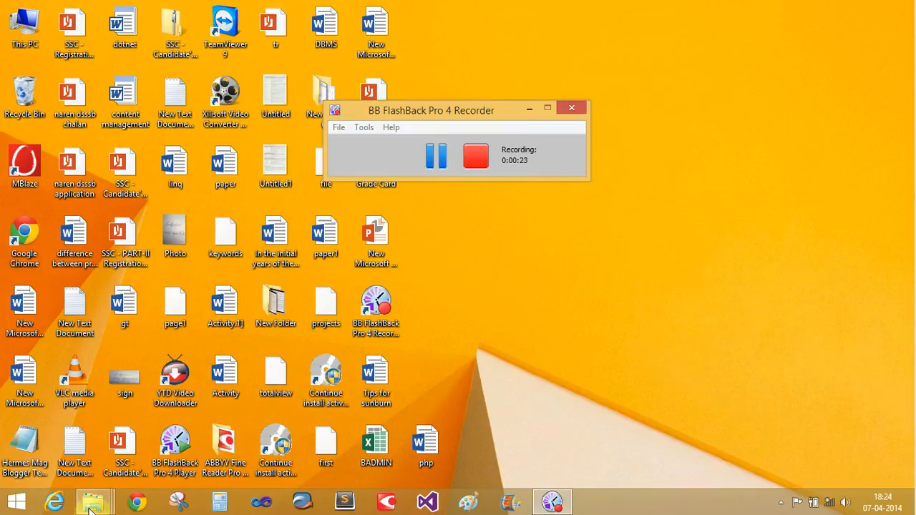
Launch AttendenceMgtSystem.exe from the project's bin\Debug folder in File Explorer
{"action": "left_click", "coordinate": [93, 501]}
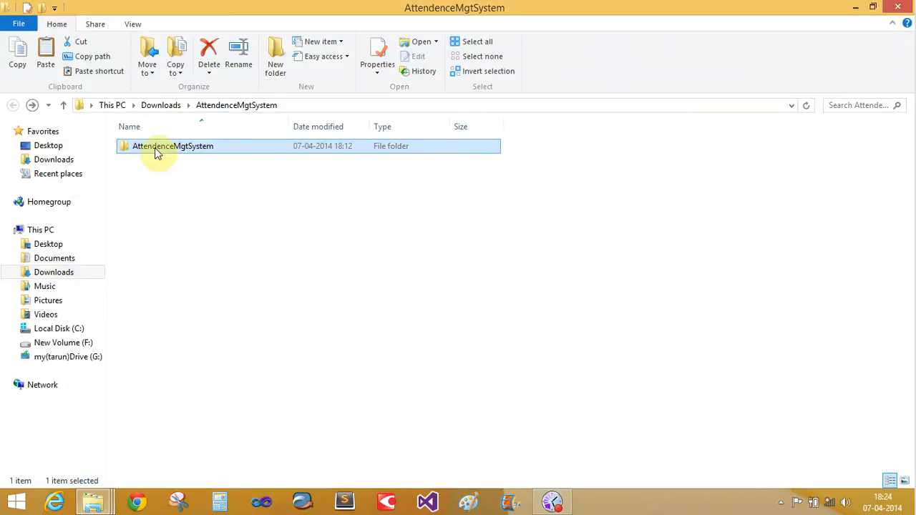
{"action": "double_click", "coordinate": [171, 146]}
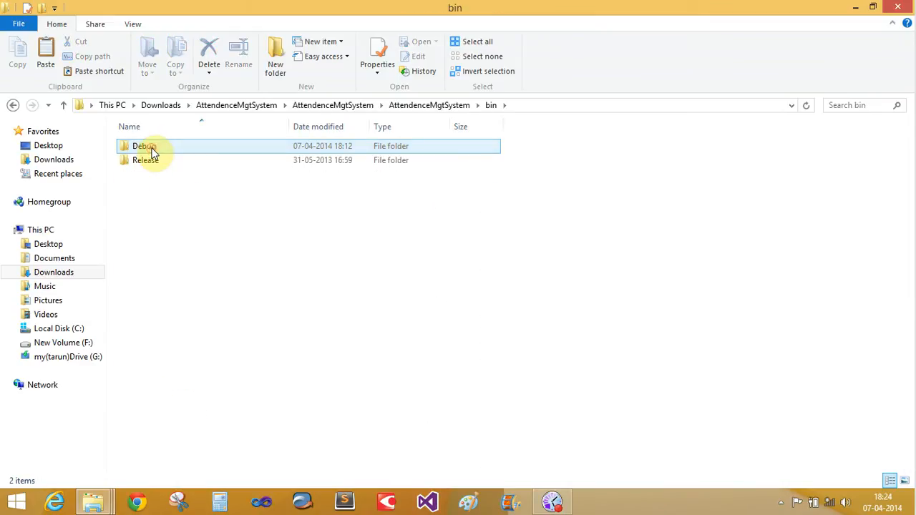
{"action": "double_click", "coordinate": [144, 146]}
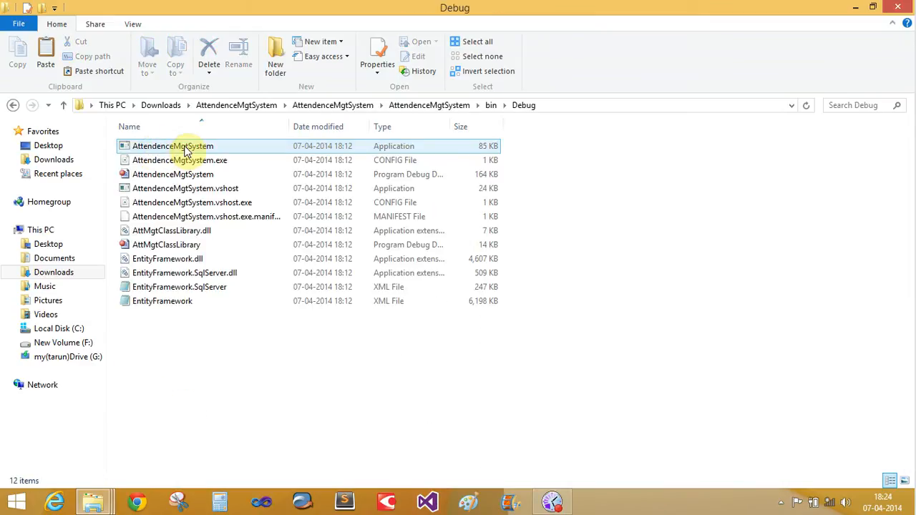
{"action": "double_click", "coordinate": [172, 146]}
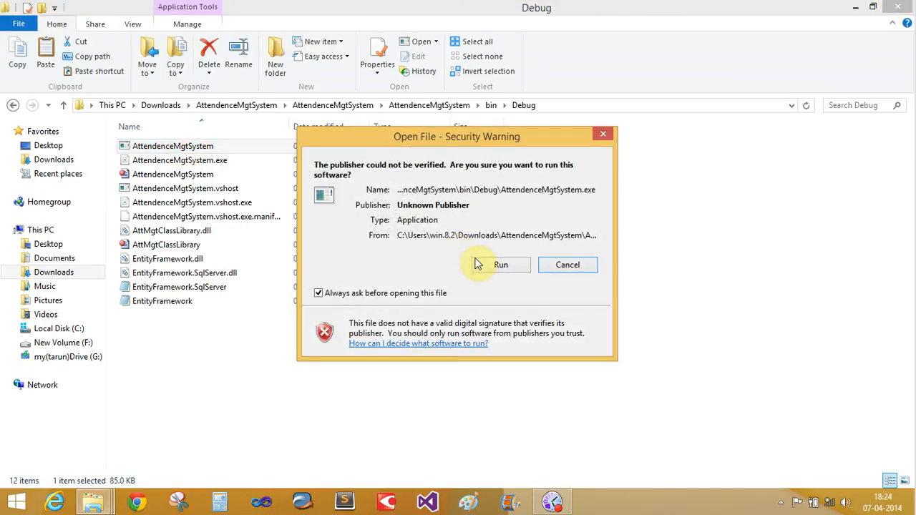
Run the app past the security warning and log in as admin to reach Admin Management
{"action": "left_click", "coordinate": [501, 264]}
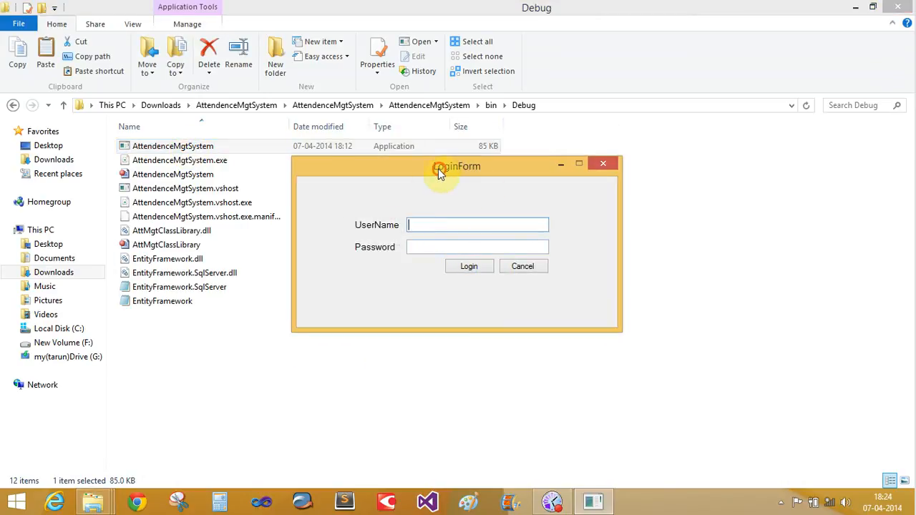
{"action": "left_click_drag", "start_coordinate": [455, 166], "coordinate": [429, 150]}
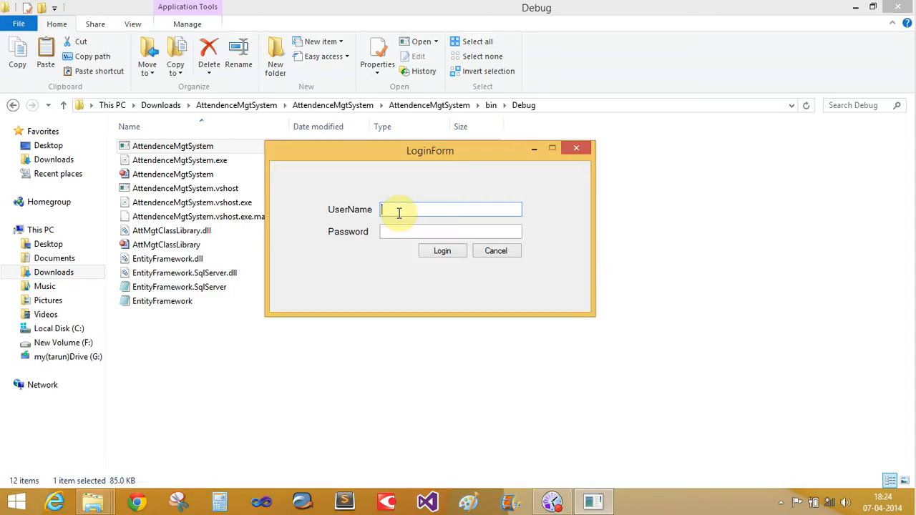
{"action": "type", "text": "admin"}
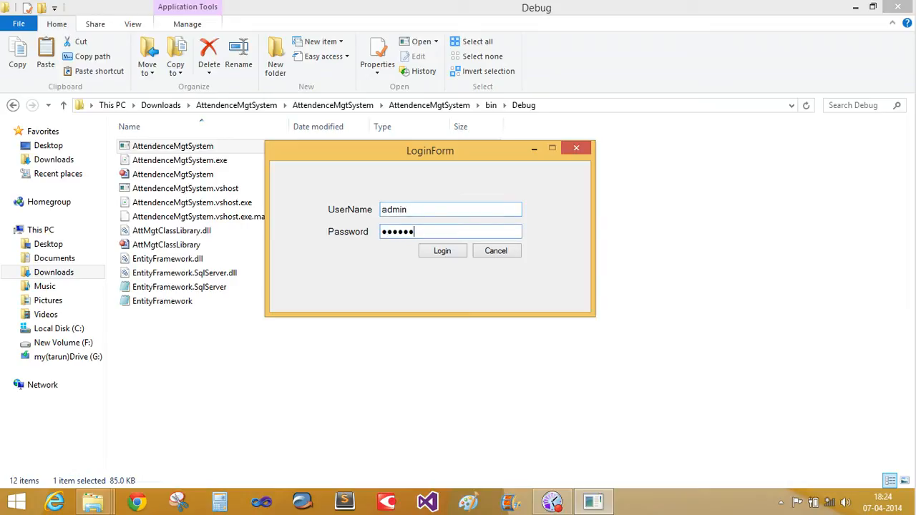
{"action": "left_click", "coordinate": [442, 250]}
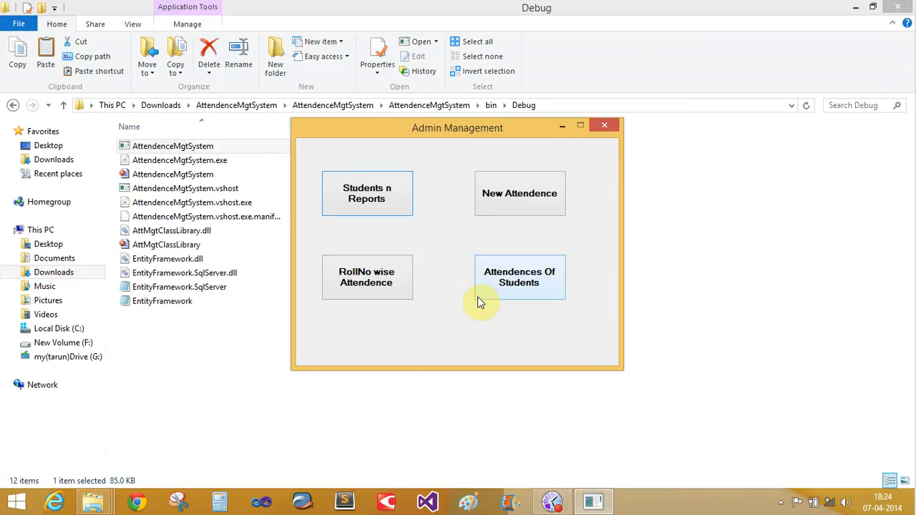
{"action": "mouse_move", "coordinate": [519, 193]}
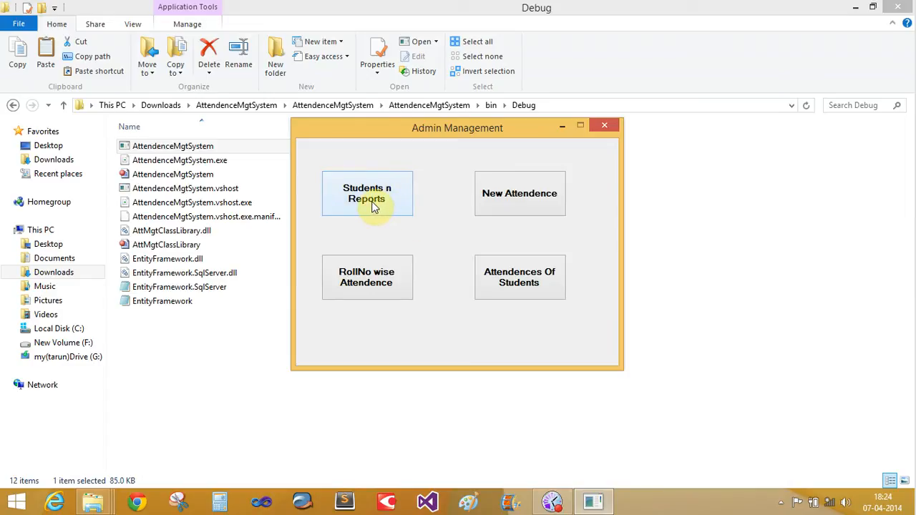
{"action": "mouse_move", "coordinate": [438, 240]}
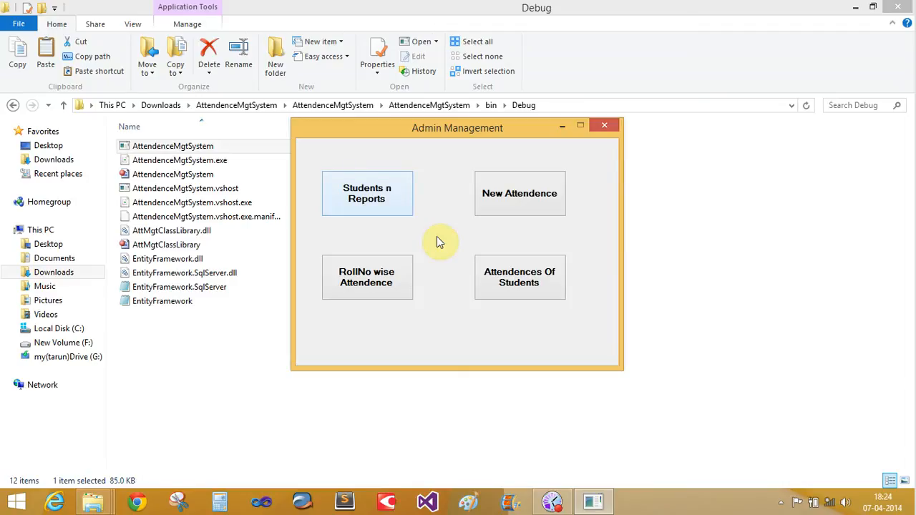
Show the Student List via Students n Reports, listing jacob (roll 1002, IT)
{"action": "left_click", "coordinate": [367, 193]}
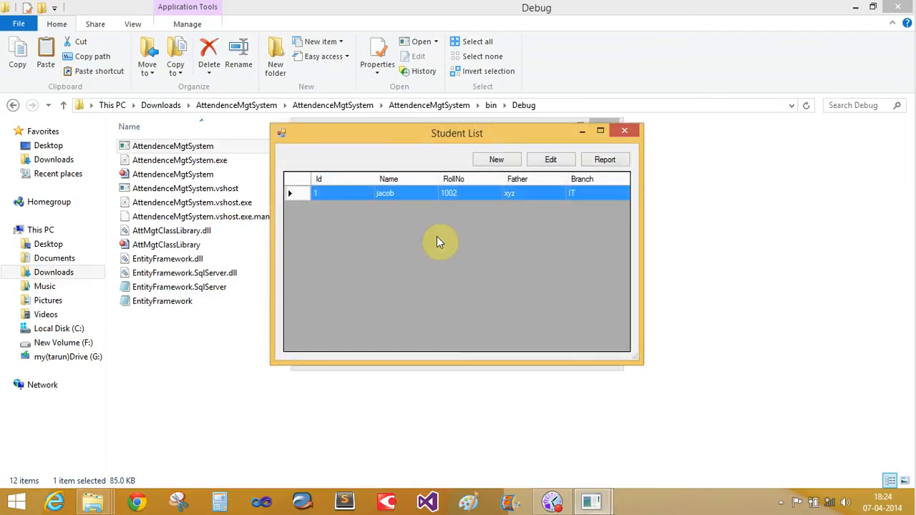
{"action": "mouse_move", "coordinate": [461, 200]}
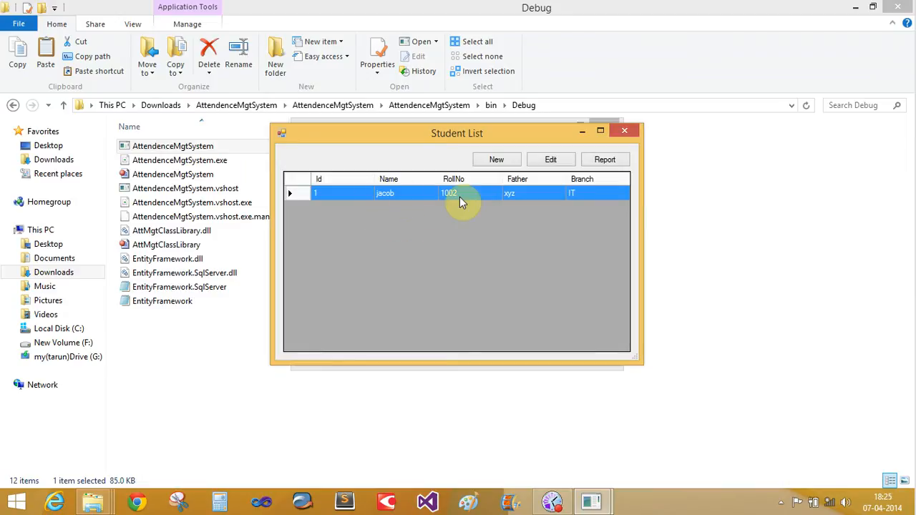
{"action": "mouse_move", "coordinate": [521, 189]}
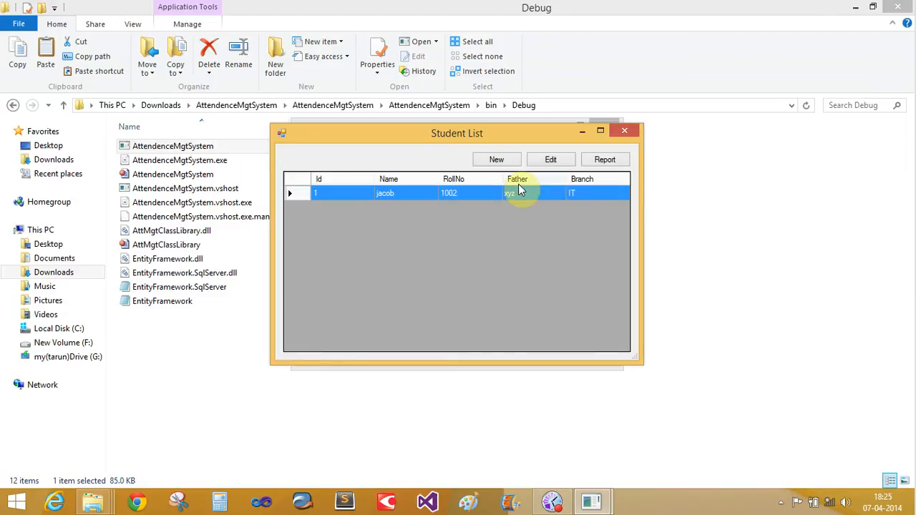
Save a new student bill smith, roll 1003, father jon, branch CS
{"action": "left_click", "coordinate": [495, 159]}
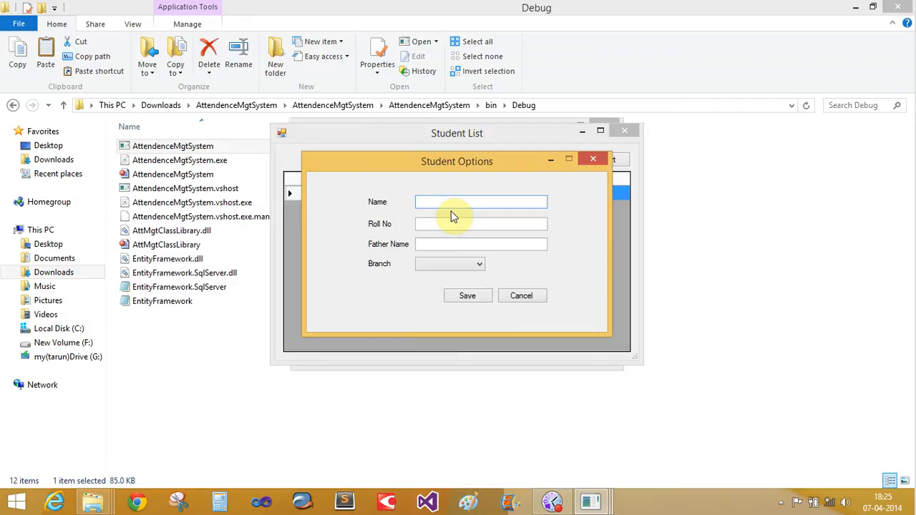
{"action": "type", "text": "bill"}
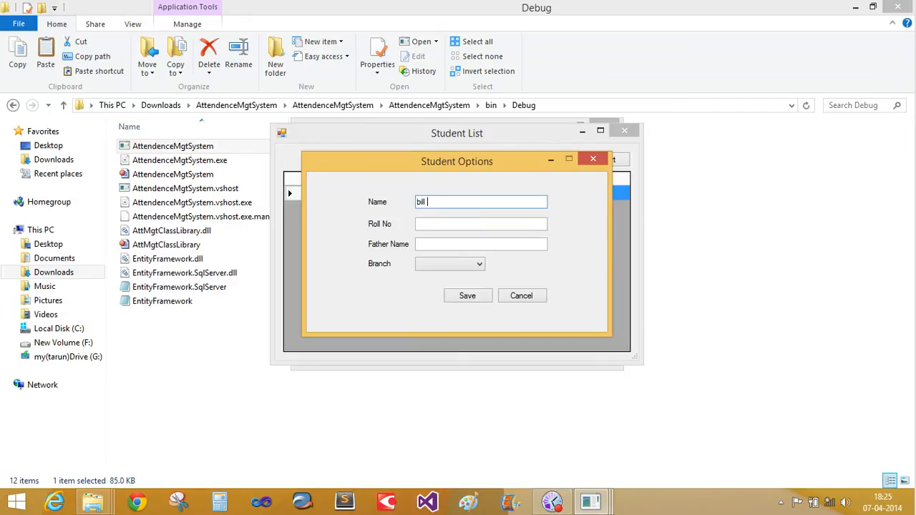
{"action": "left_click", "coordinate": [481, 223]}
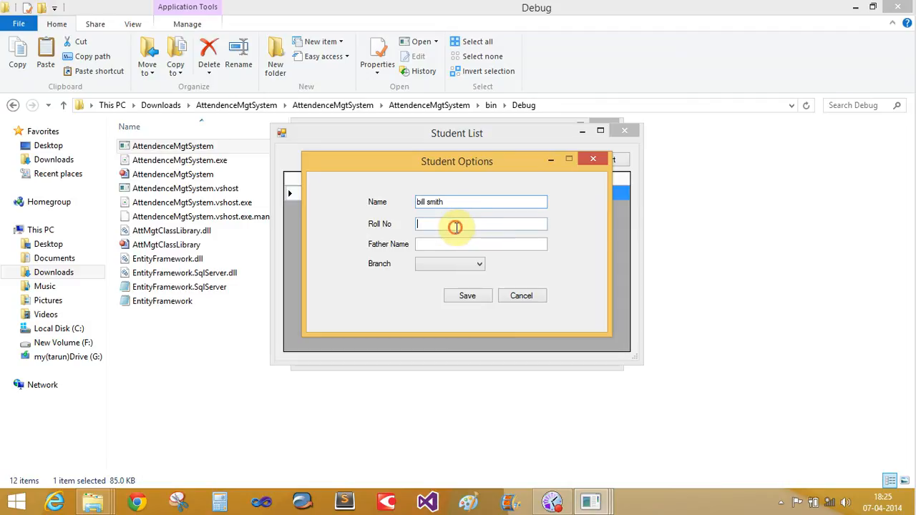
{"action": "type", "text": "1003"}
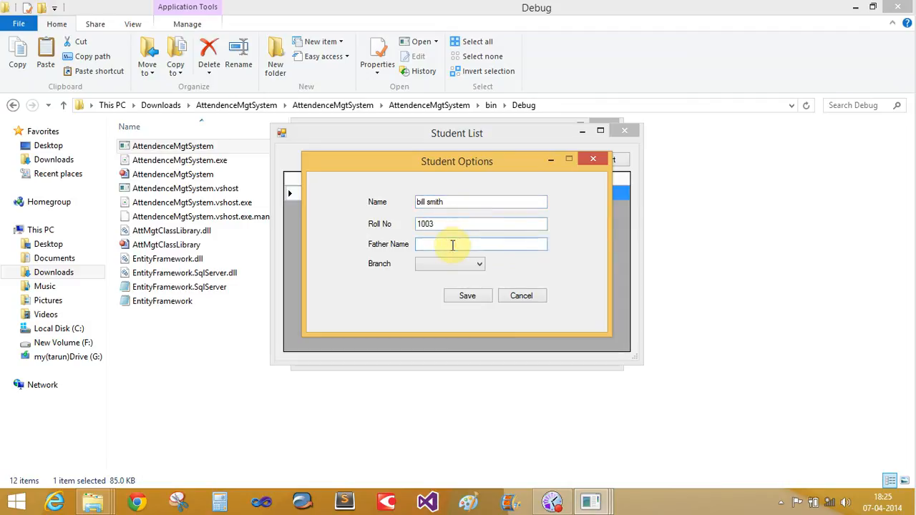
{"action": "left_click", "coordinate": [481, 243]}
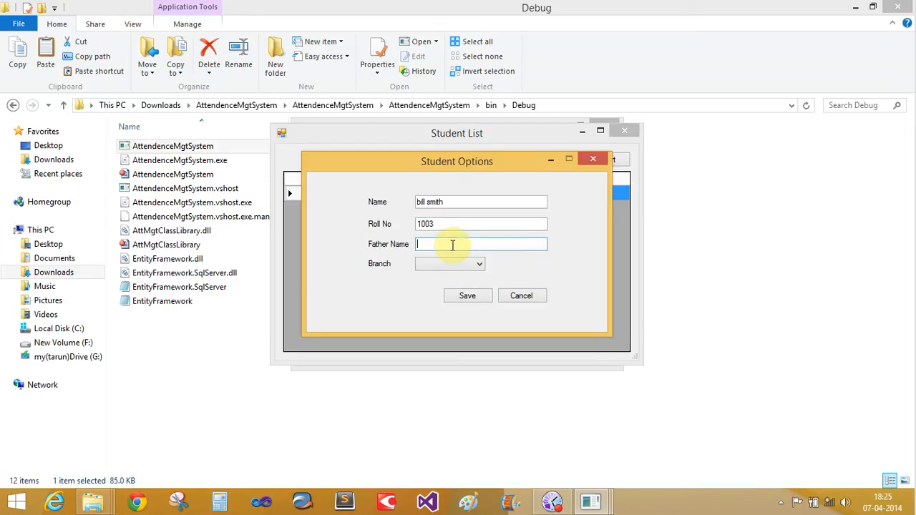
{"action": "type", "text": "jon"}
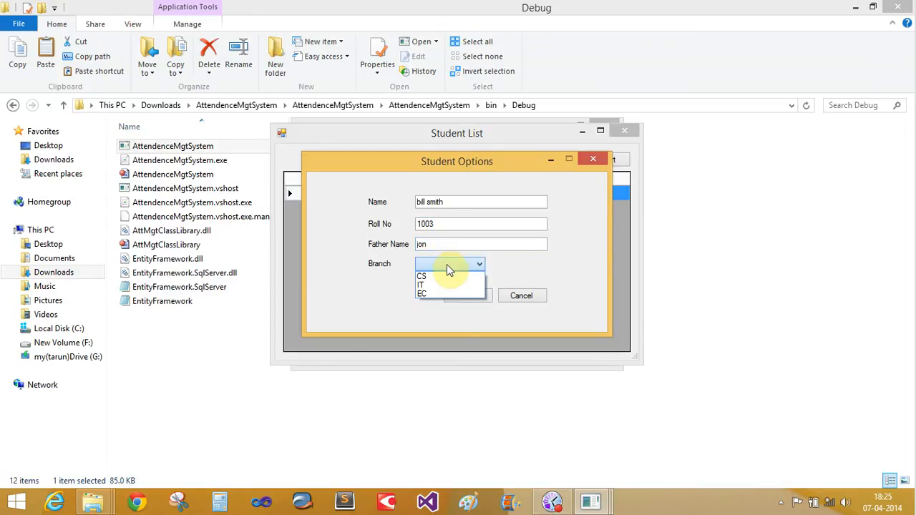
{"action": "left_click", "coordinate": [421, 276]}
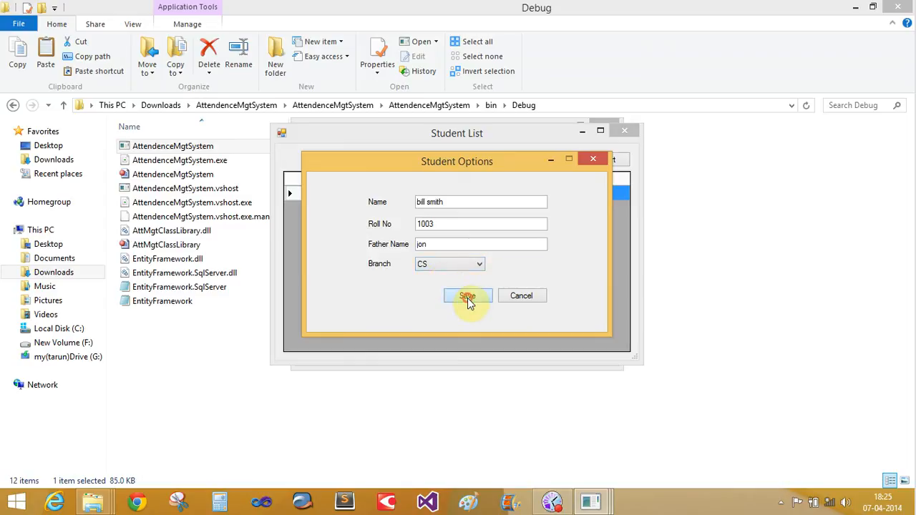
{"action": "left_click", "coordinate": [467, 295]}
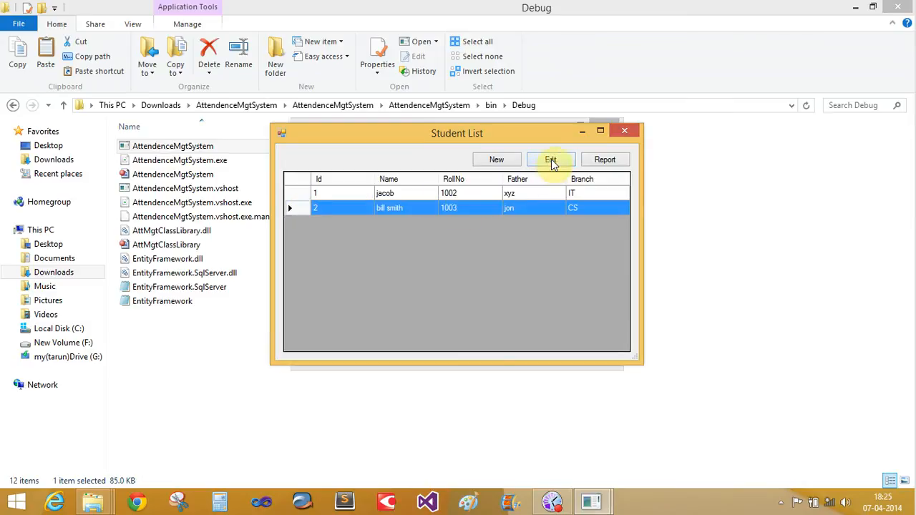
Edit bill smith's record so his branch is IT and save, then select his row
{"action": "left_click", "coordinate": [550, 158]}
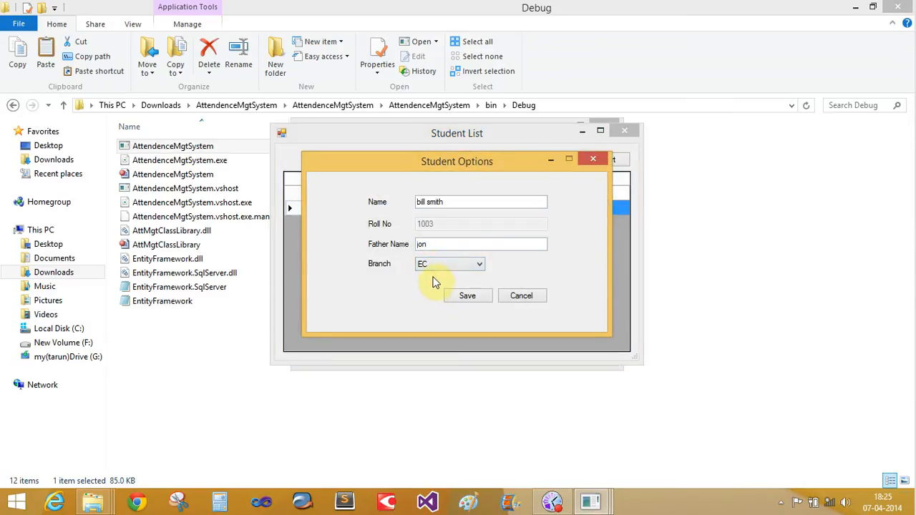
{"action": "left_click", "coordinate": [449, 264]}
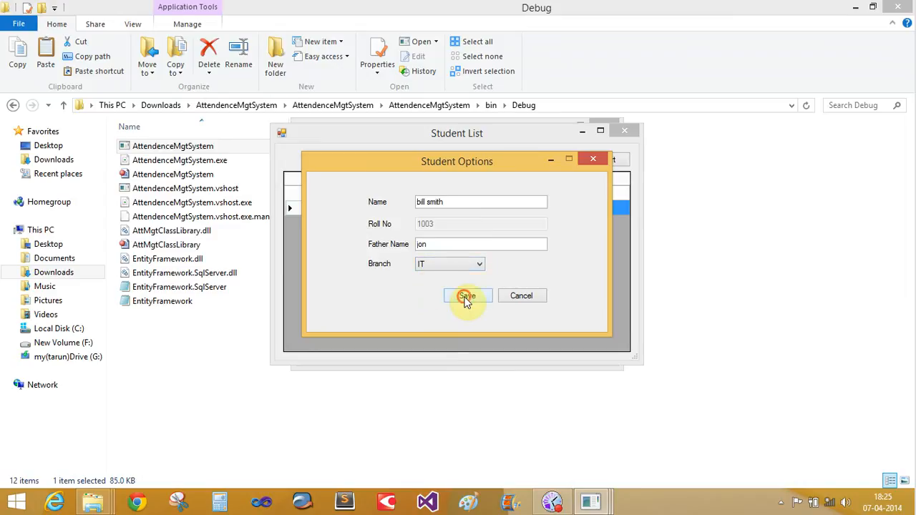
{"action": "left_click", "coordinate": [466, 295]}
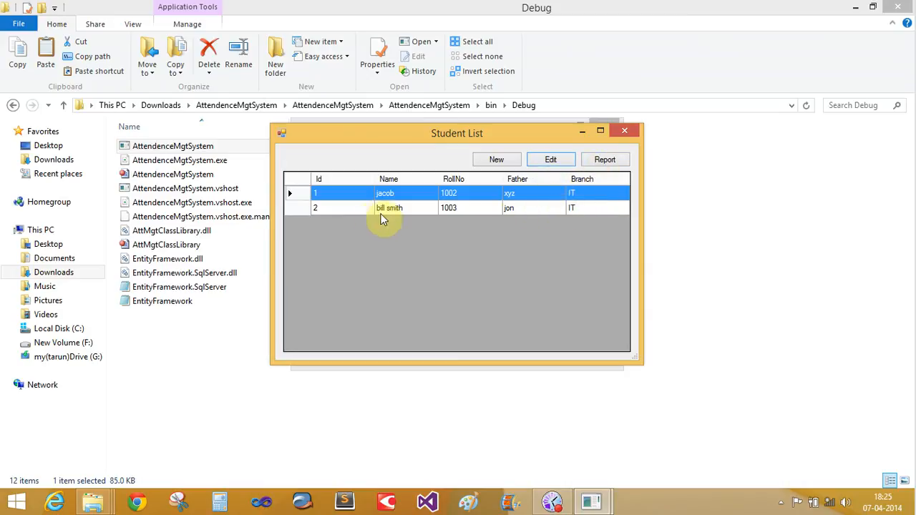
{"action": "left_click", "coordinate": [389, 207]}
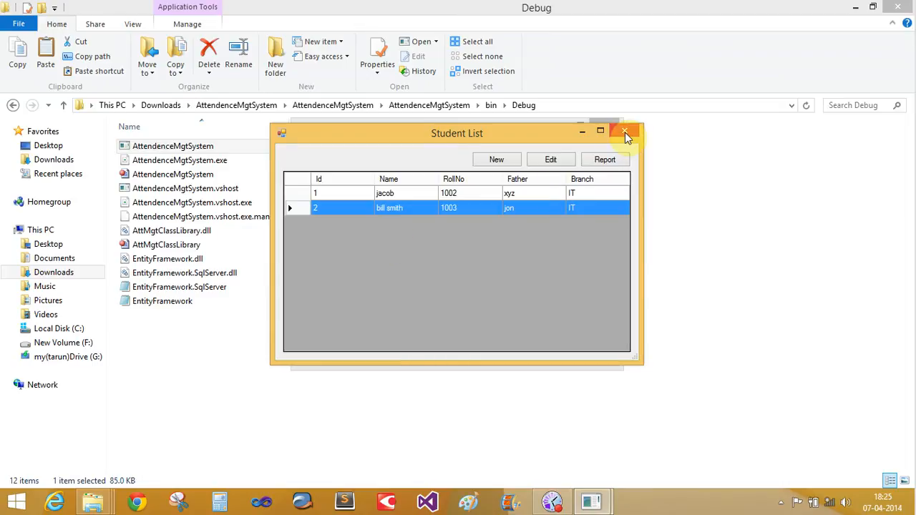
Save a January attendance entry for roll 1003 with total 10 and present 9
{"action": "left_click", "coordinate": [624, 131]}
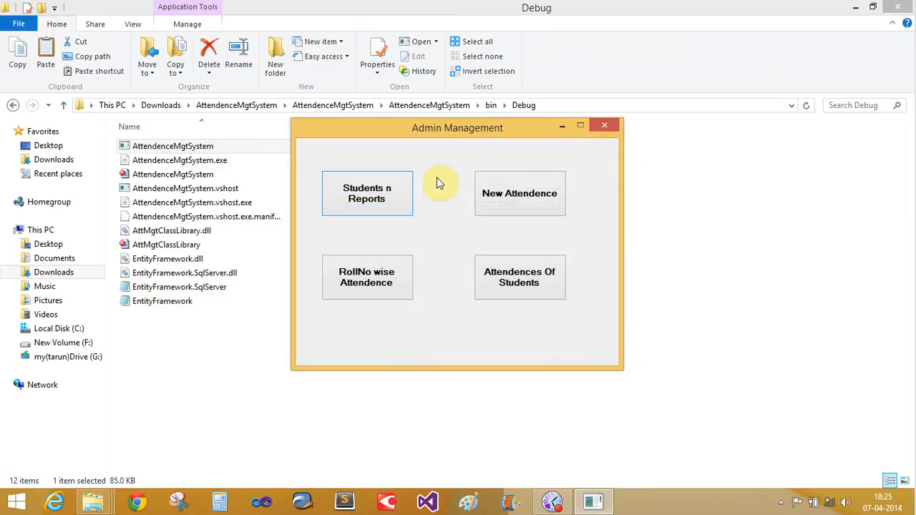
{"action": "left_click", "coordinate": [519, 193]}
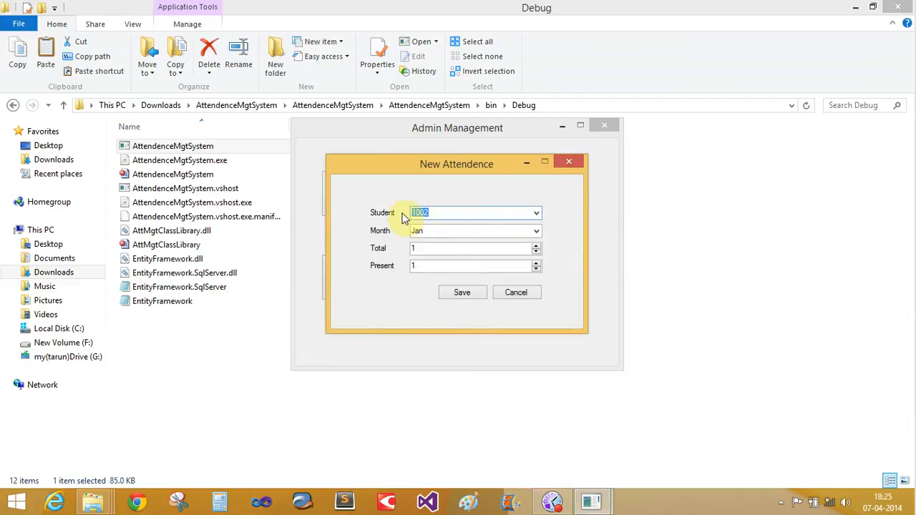
{"action": "left_click", "coordinate": [535, 212]}
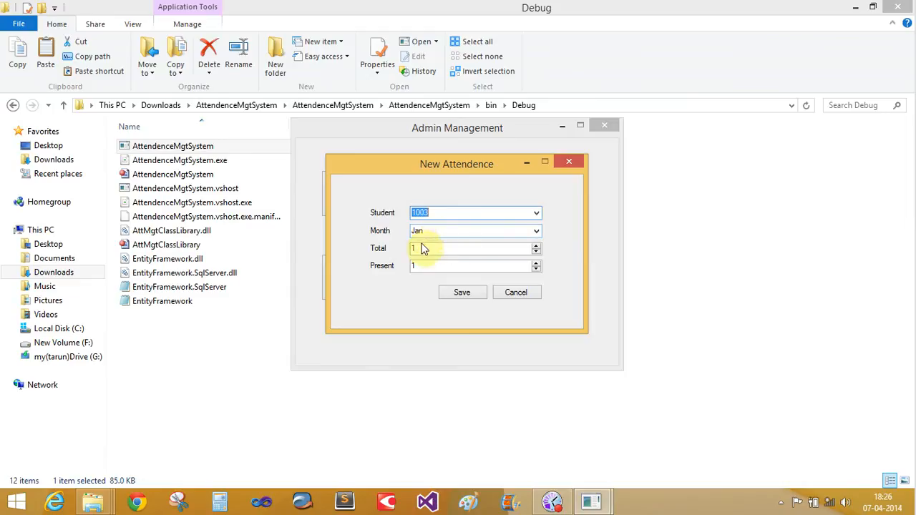
{"action": "type", "text": "10"}
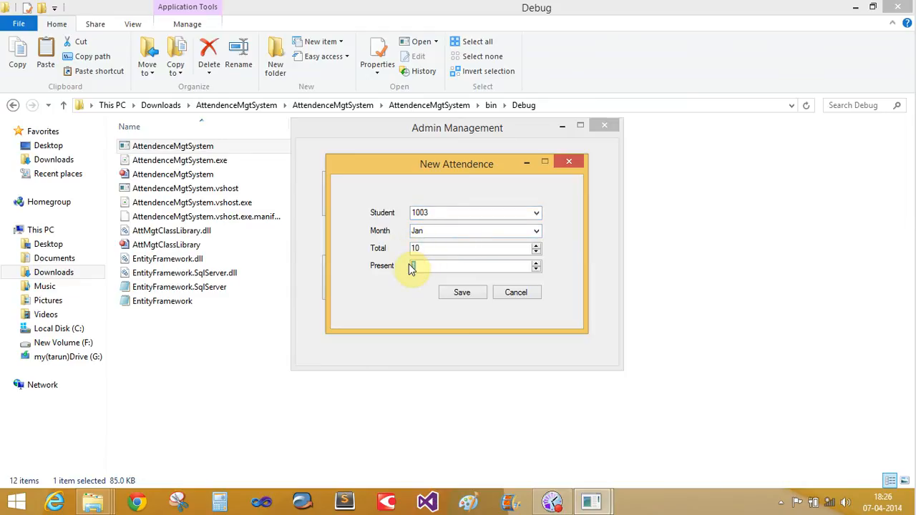
{"action": "type", "text": "9"}
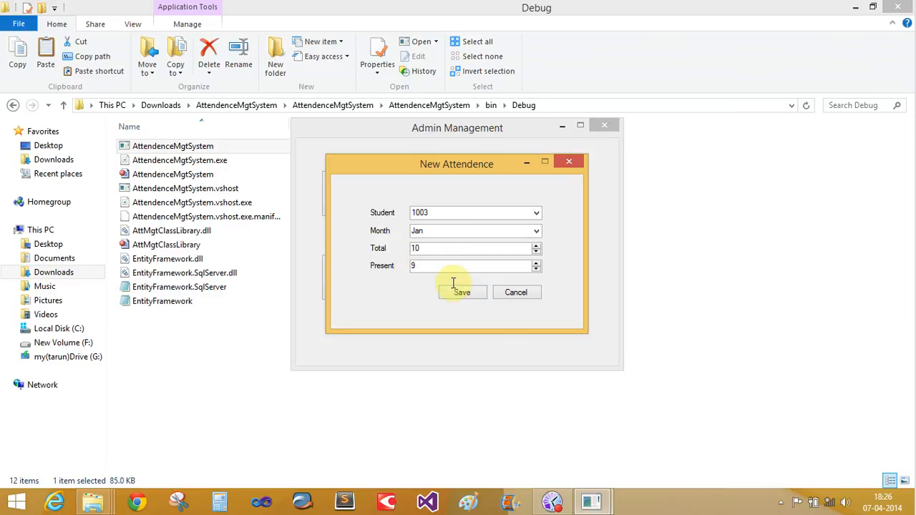
{"action": "left_click", "coordinate": [461, 292]}
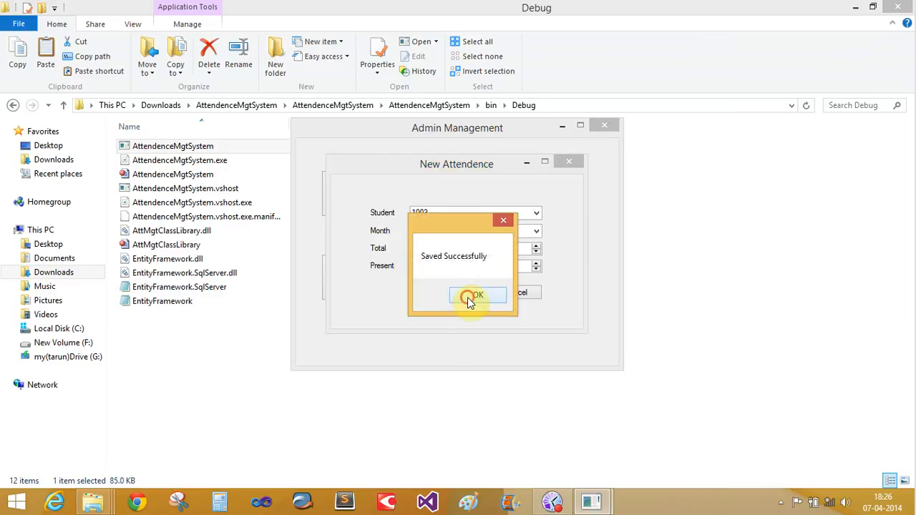
{"action": "left_click", "coordinate": [478, 295]}
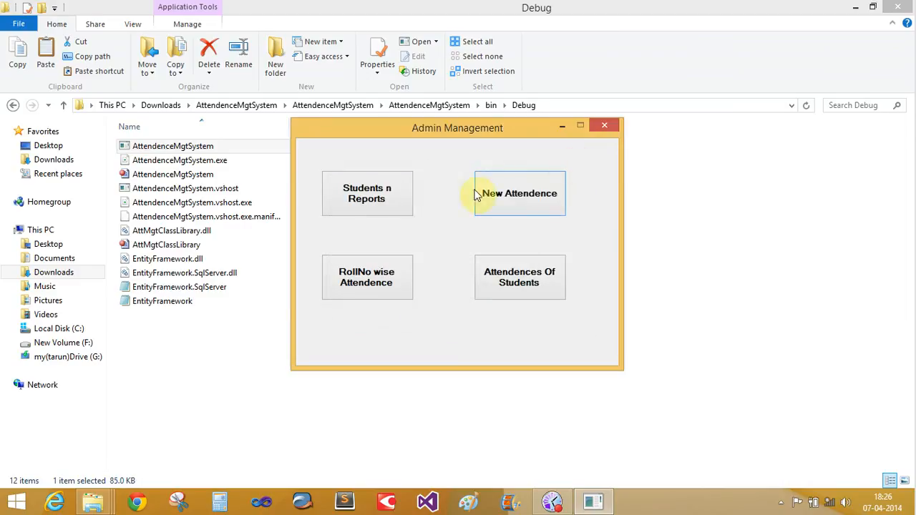
Show bill smith's StudentReport: January 10 total, 9 present, 1 absent
{"action": "left_click", "coordinate": [367, 193]}
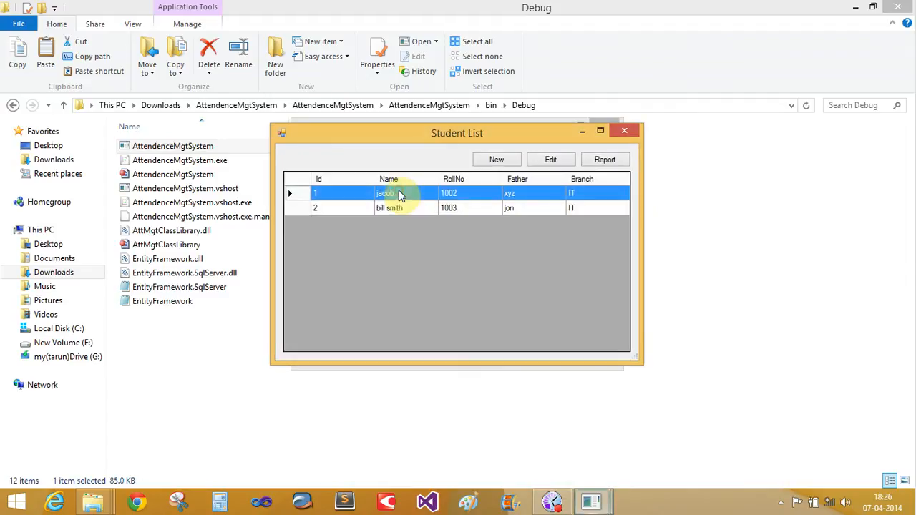
{"action": "left_click", "coordinate": [390, 208]}
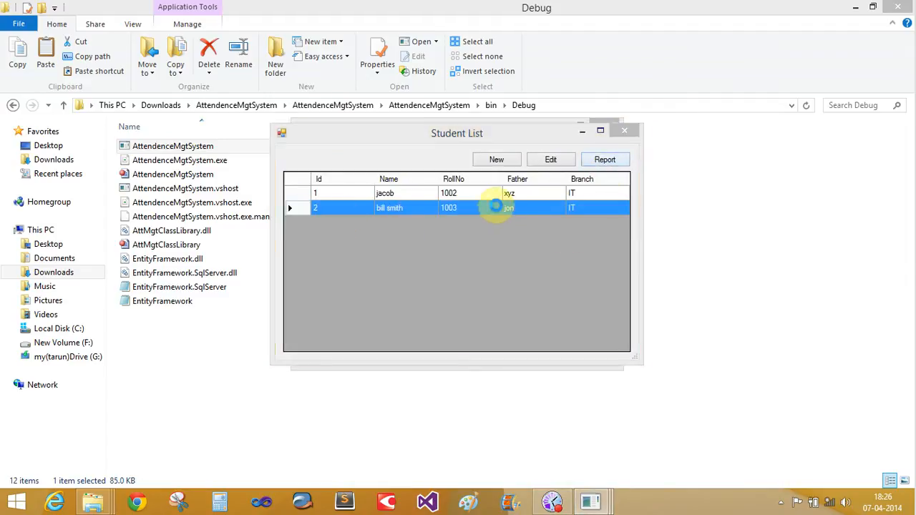
{"action": "left_click", "coordinate": [604, 159]}
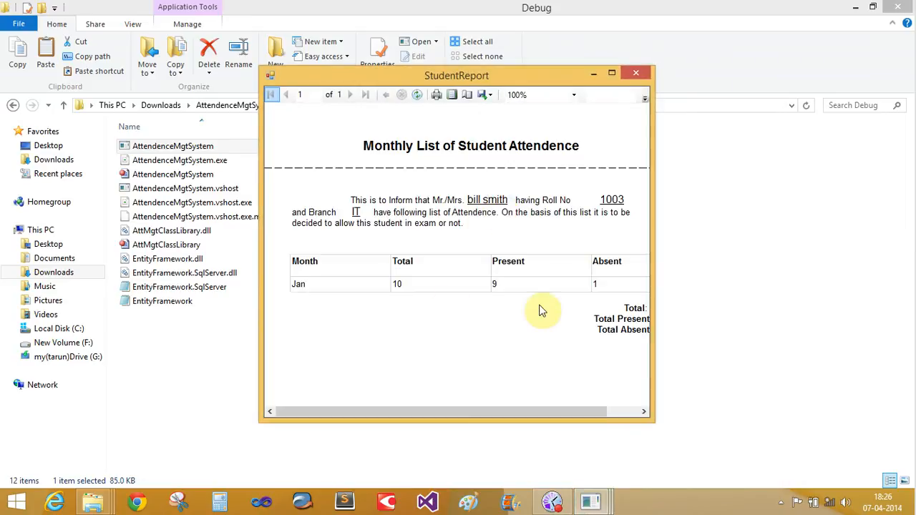
{"action": "mouse_move", "coordinate": [601, 286]}
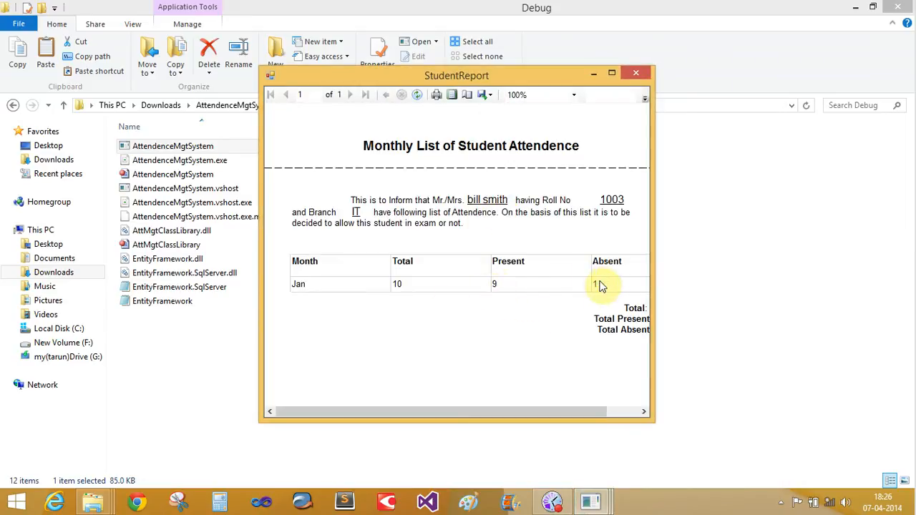
{"action": "mouse_move", "coordinate": [609, 69]}
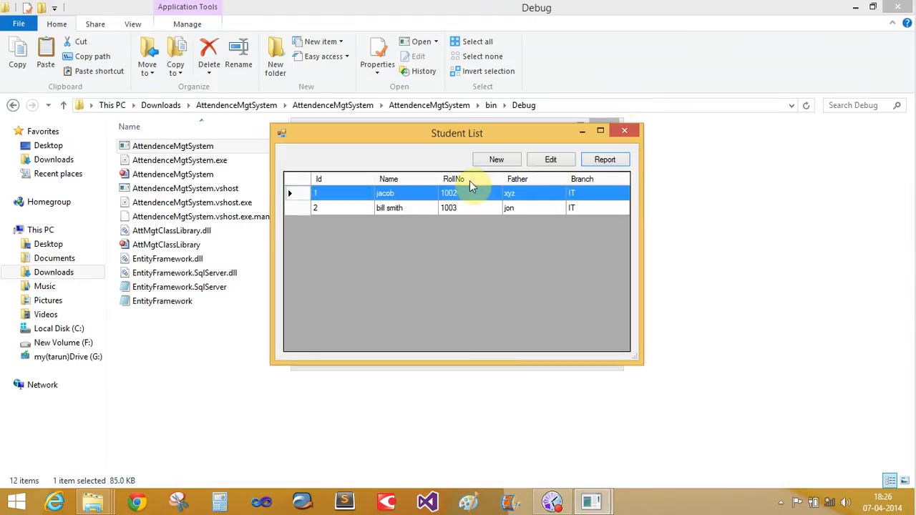
Show the RollNo wise Attendence list and select bill smith's row (9 of 10 present)
{"action": "left_click", "coordinate": [624, 131]}
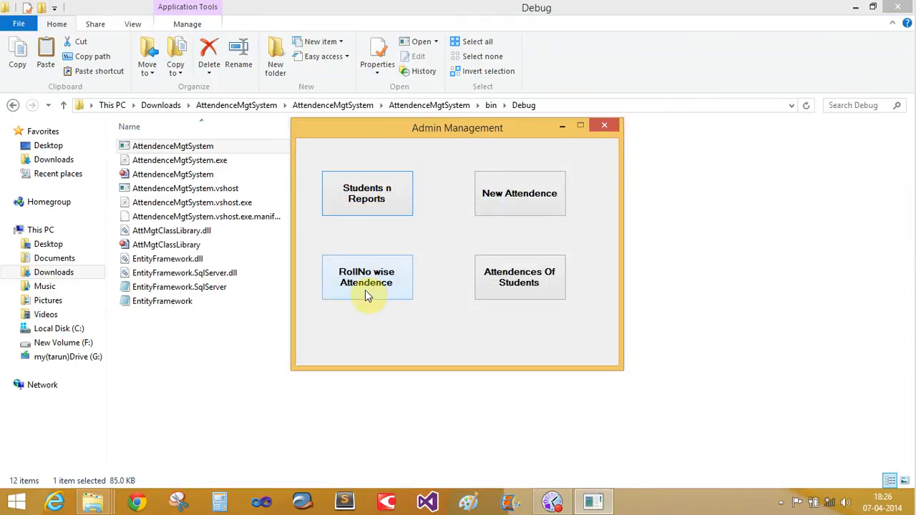
{"action": "left_click", "coordinate": [366, 277]}
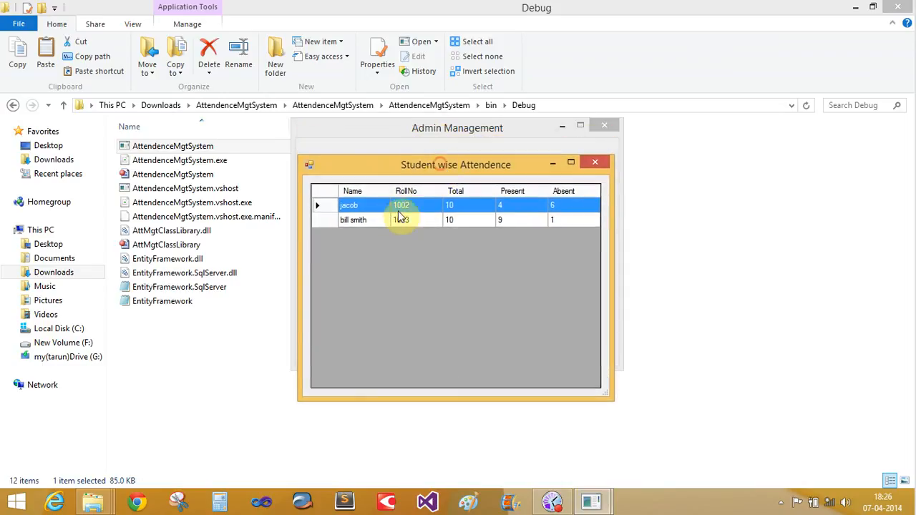
{"action": "left_click", "coordinate": [352, 220]}
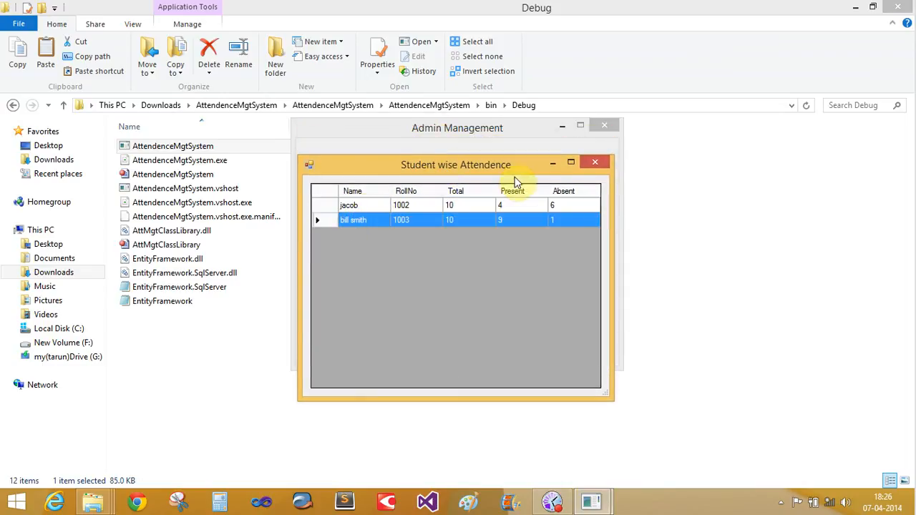
{"action": "mouse_move", "coordinate": [596, 163]}
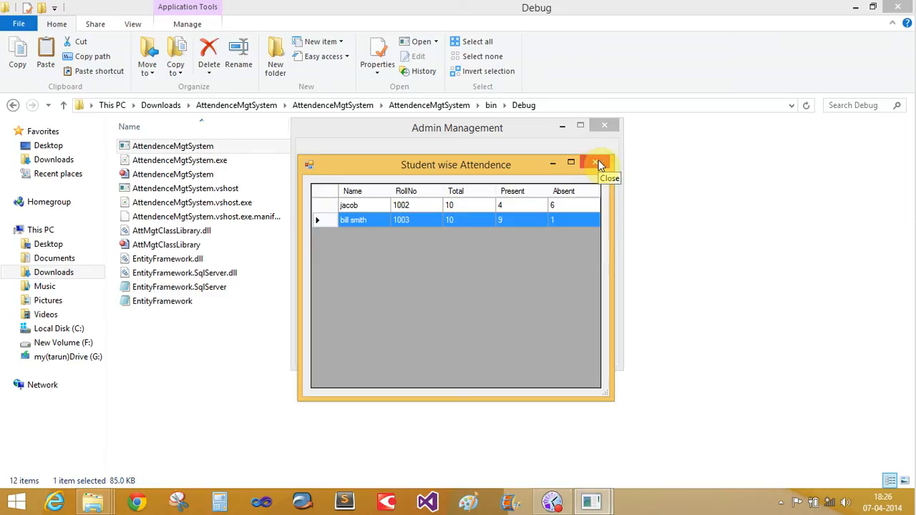
Close the Student wise Attendence window, returning to Admin Management
{"action": "left_click", "coordinate": [596, 164]}
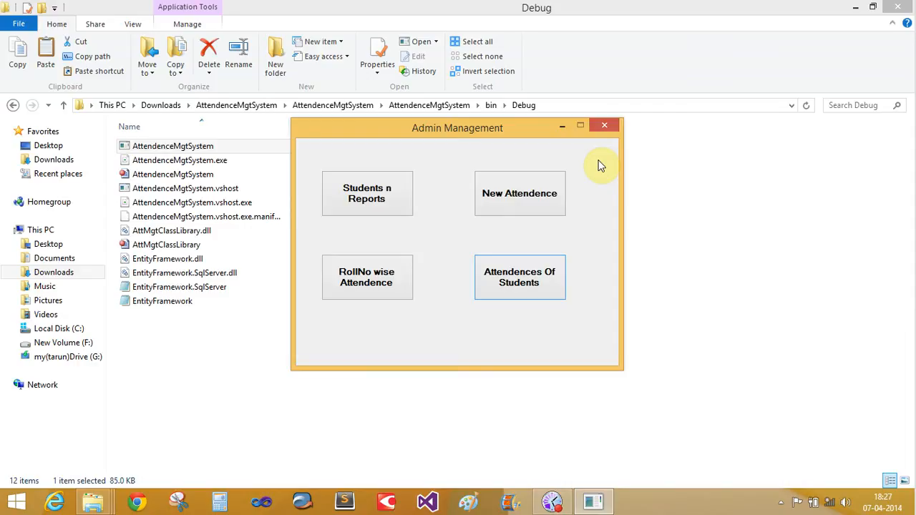
{"action": "mouse_move", "coordinate": [604, 126]}
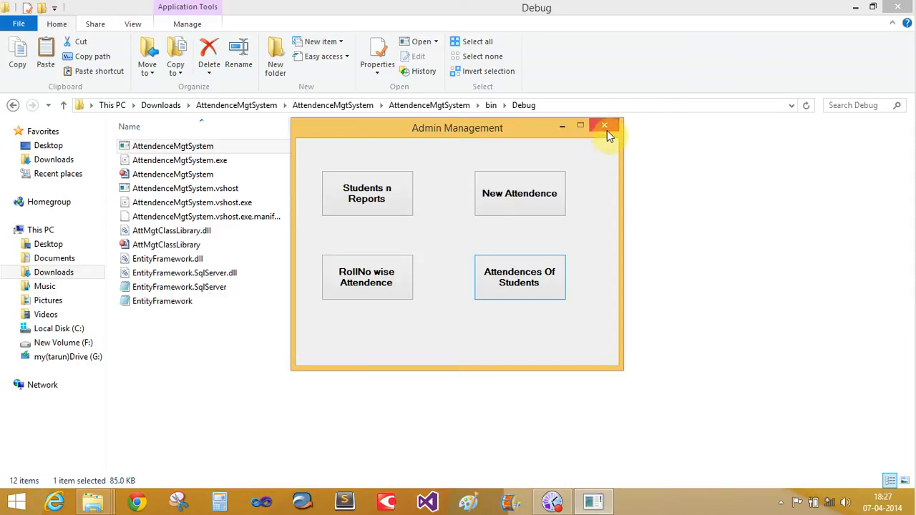